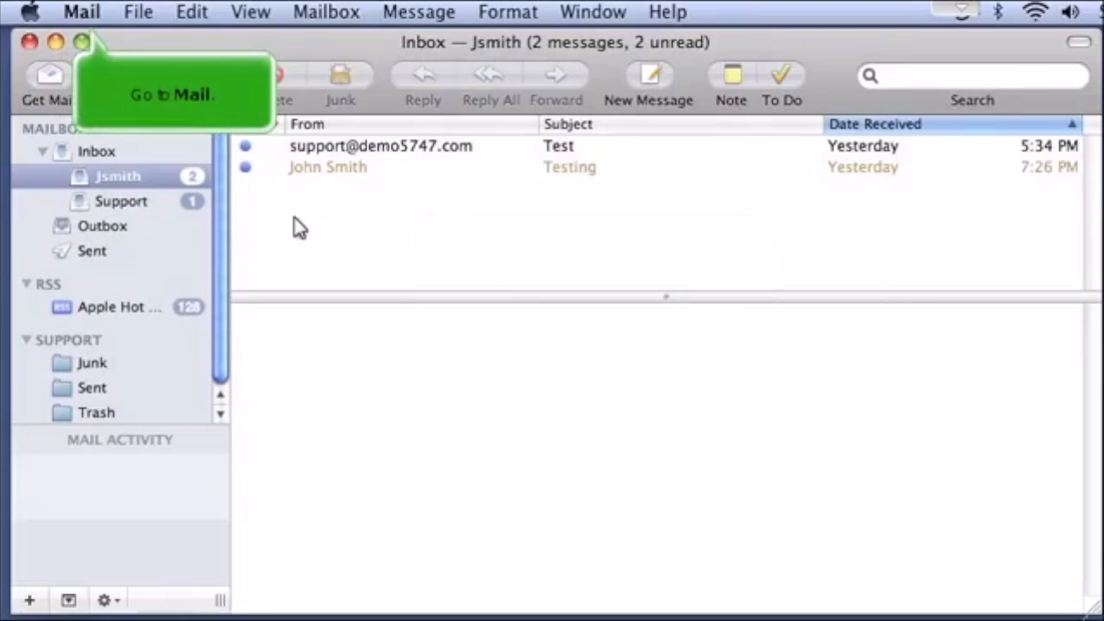
- Pull down the Mail application menu from the menu bar to reach Preferences
click(81, 11)
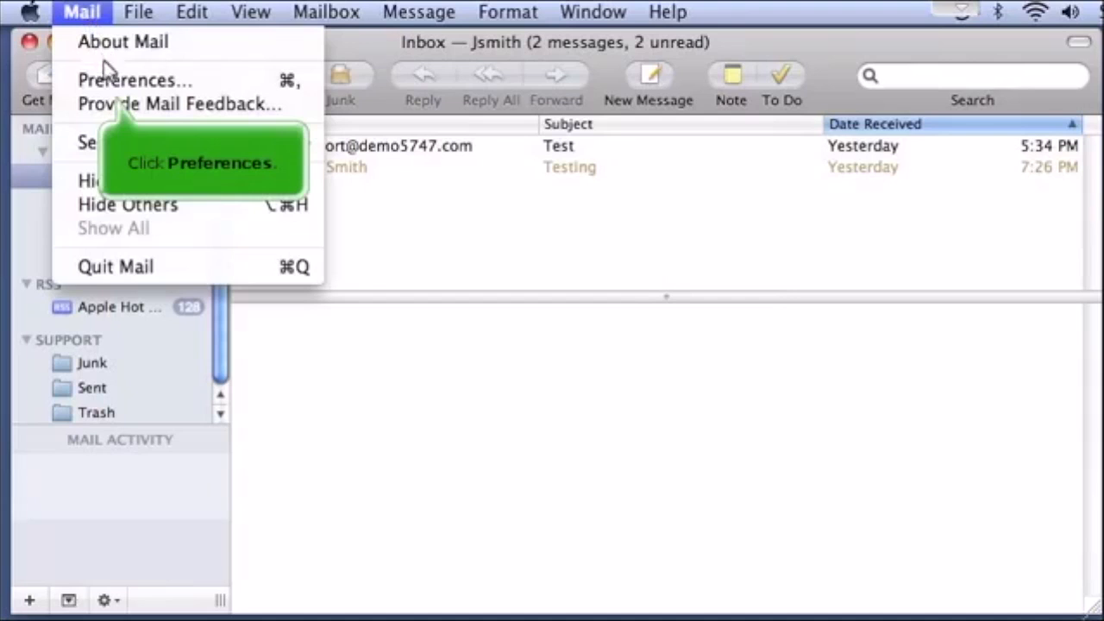
- Show the Jsmith account's Mailbox Behaviors for sent, junk and trash in Mail Preferences
click(134, 80)
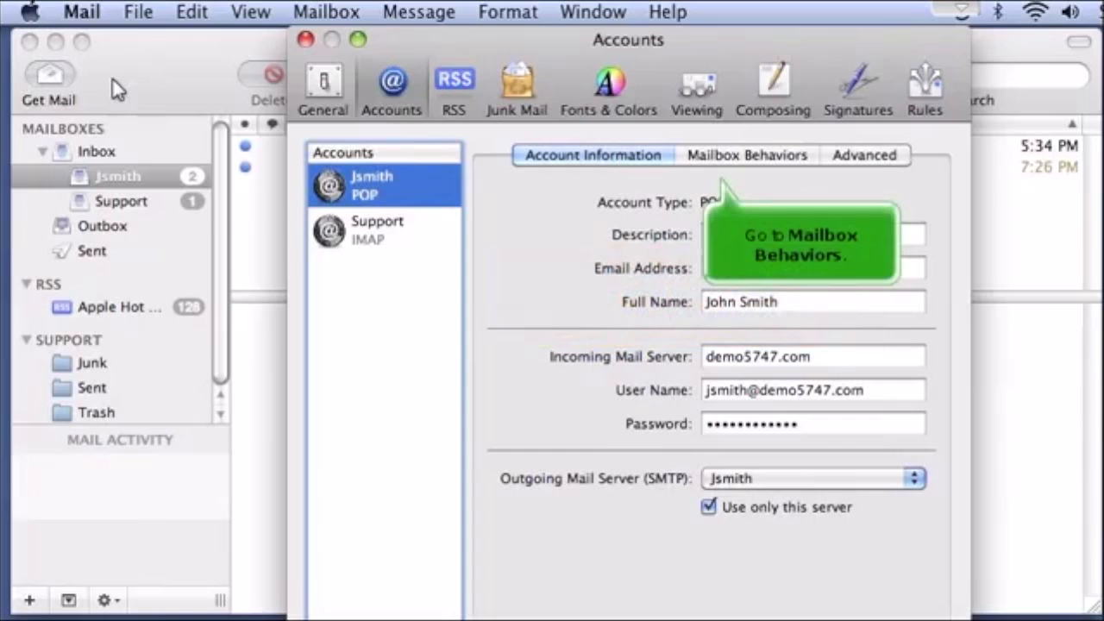
click(747, 155)
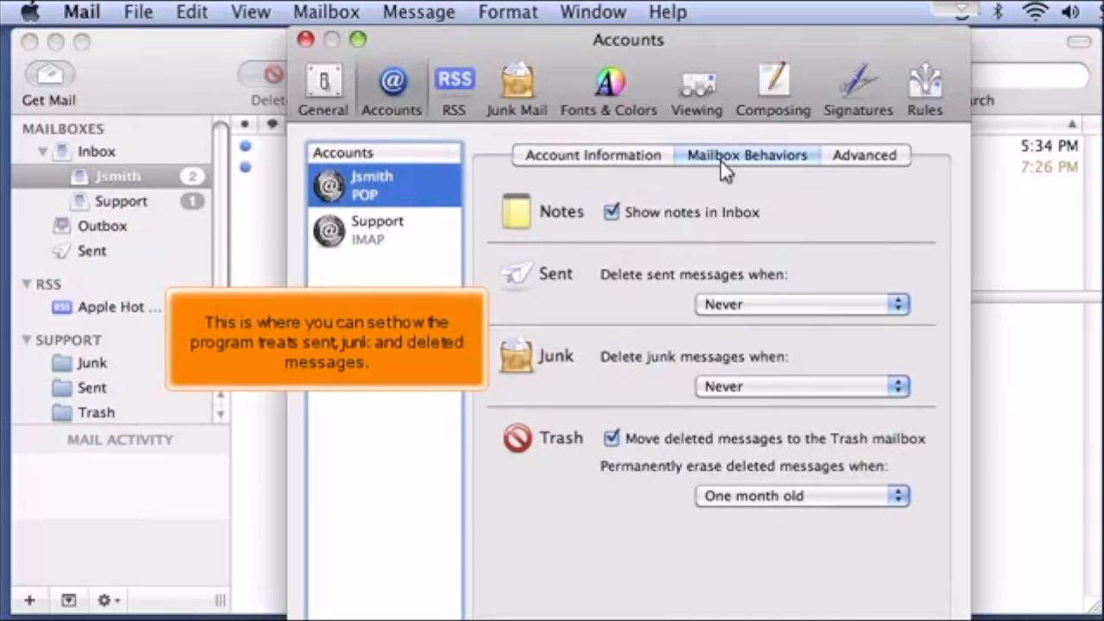
- Show the Jsmith account's Advanced settings: enabled, copies removed after a week, port 995 with SSL
click(862, 156)
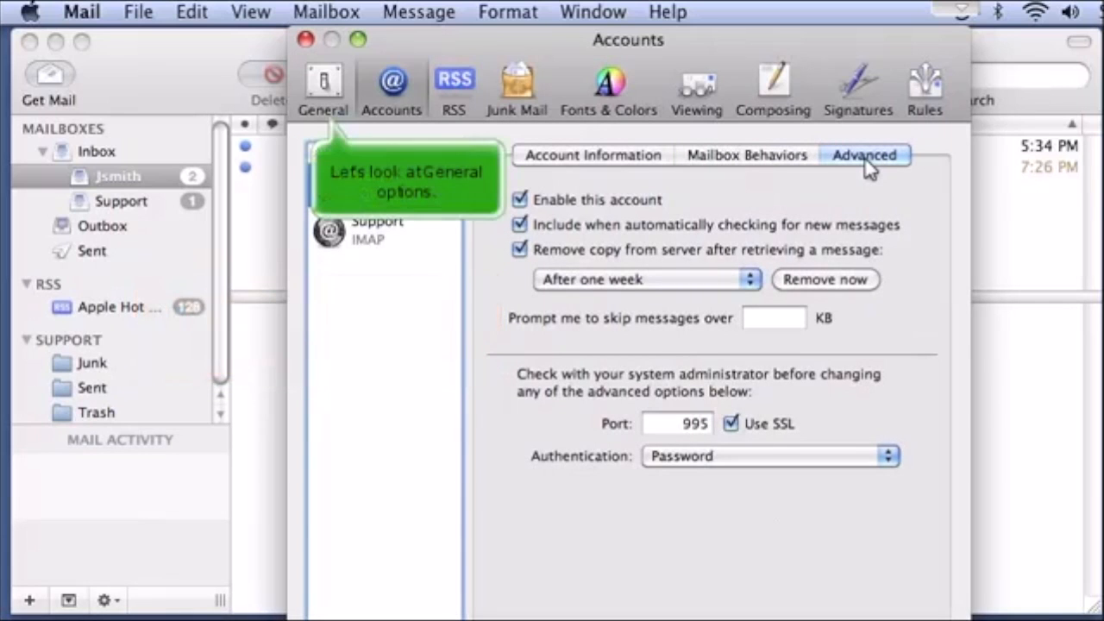
- Review General preferences, then RSS: Safari as reader, updates every 30 minutes, manual removal
click(323, 86)
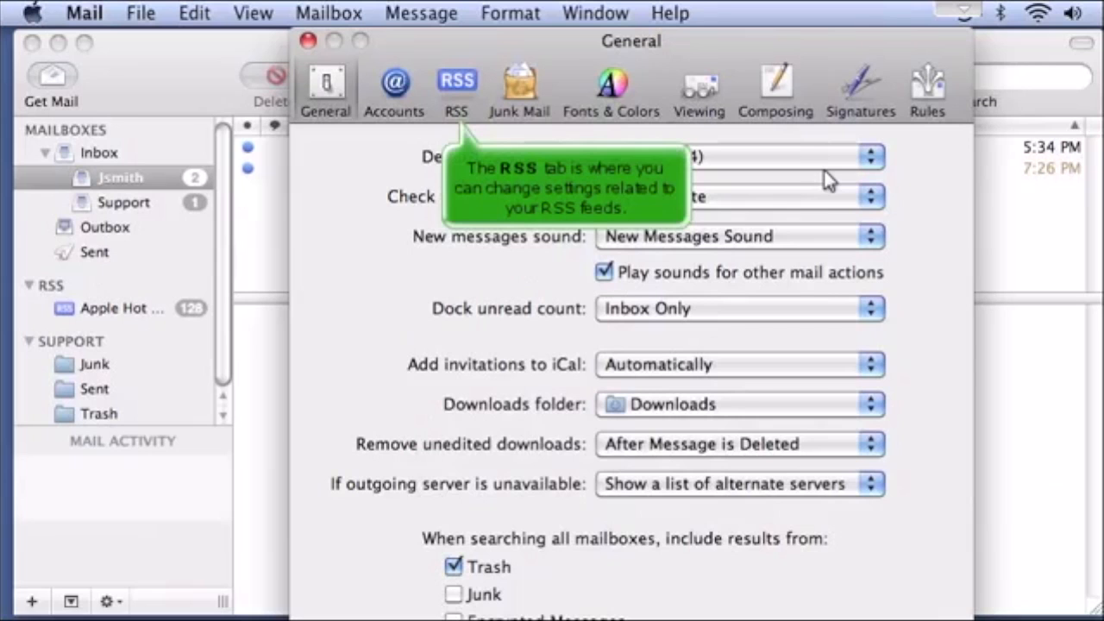
mouse_move(652, 138)
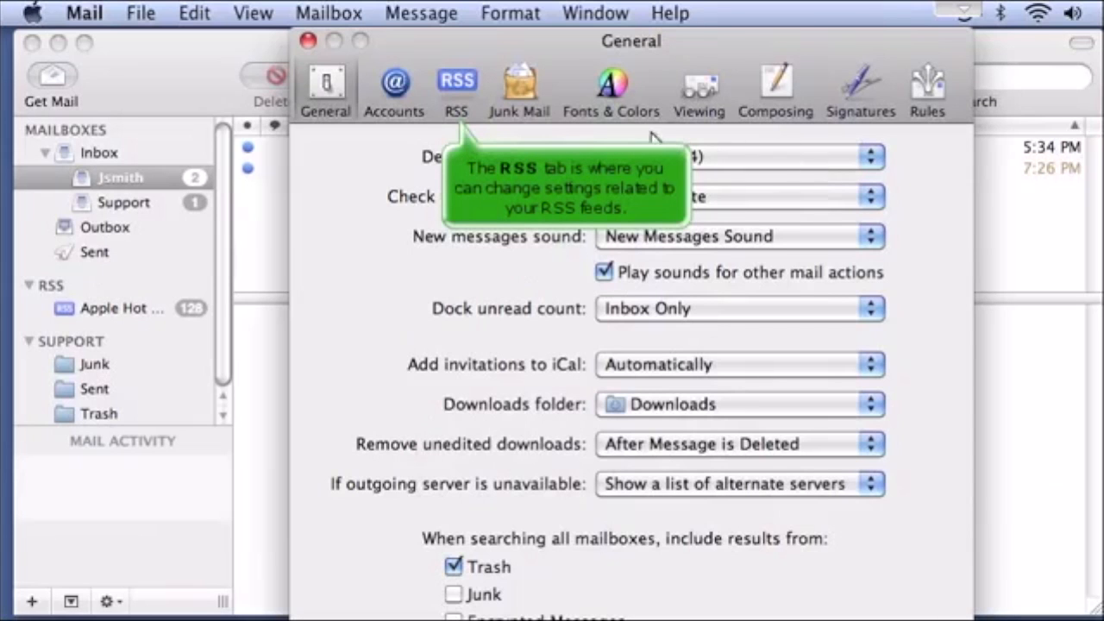
click(455, 86)
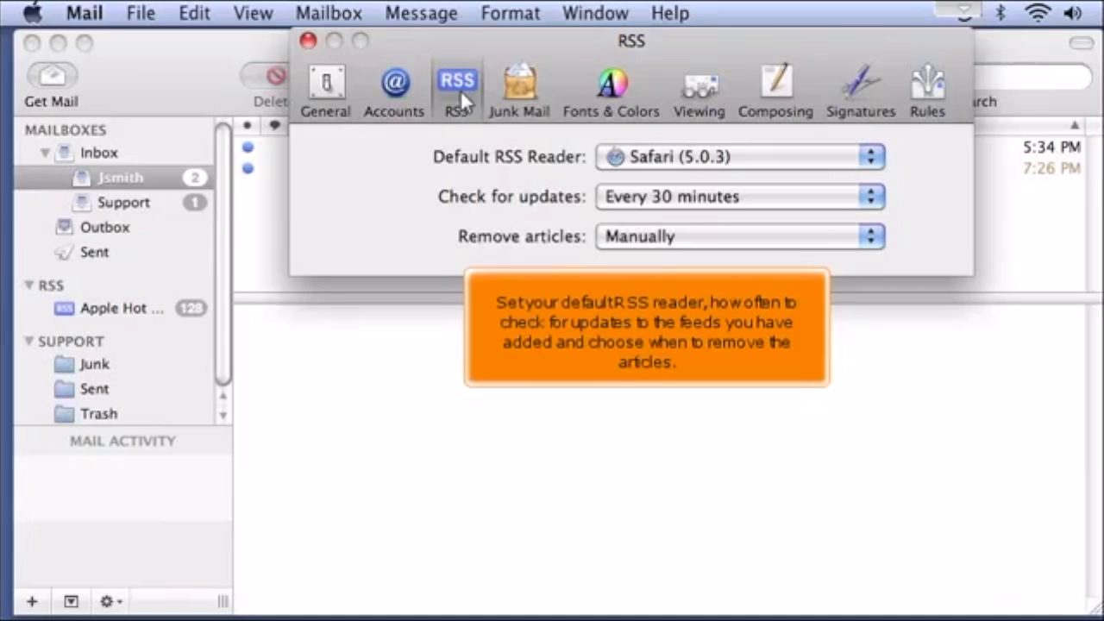
- Review Junk Mail filtering, then Fonts & Colors for mailbox, message, note and fixed-width fonts
click(517, 86)
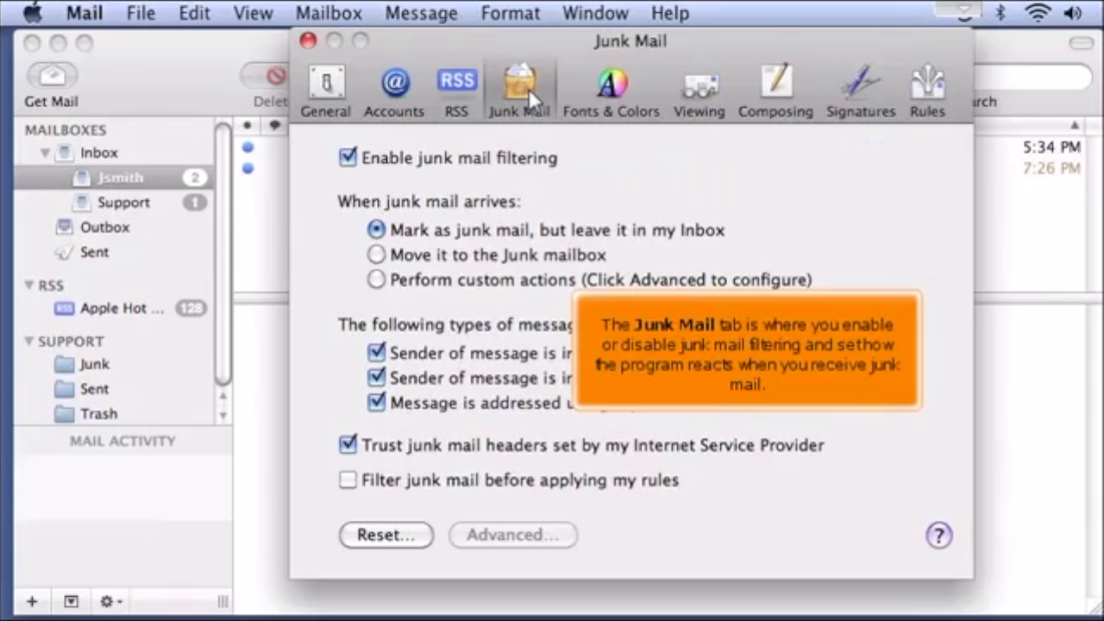
click(611, 87)
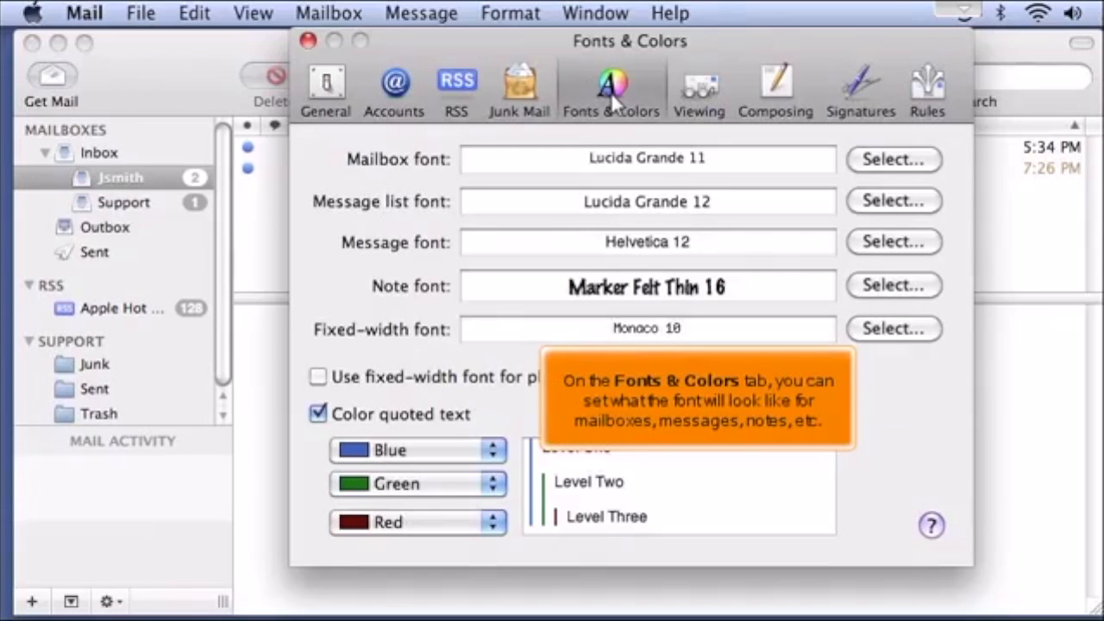
- Review Viewing preferences, then Composing: Rich Text, spell check as you type, address autocompletion
click(698, 86)
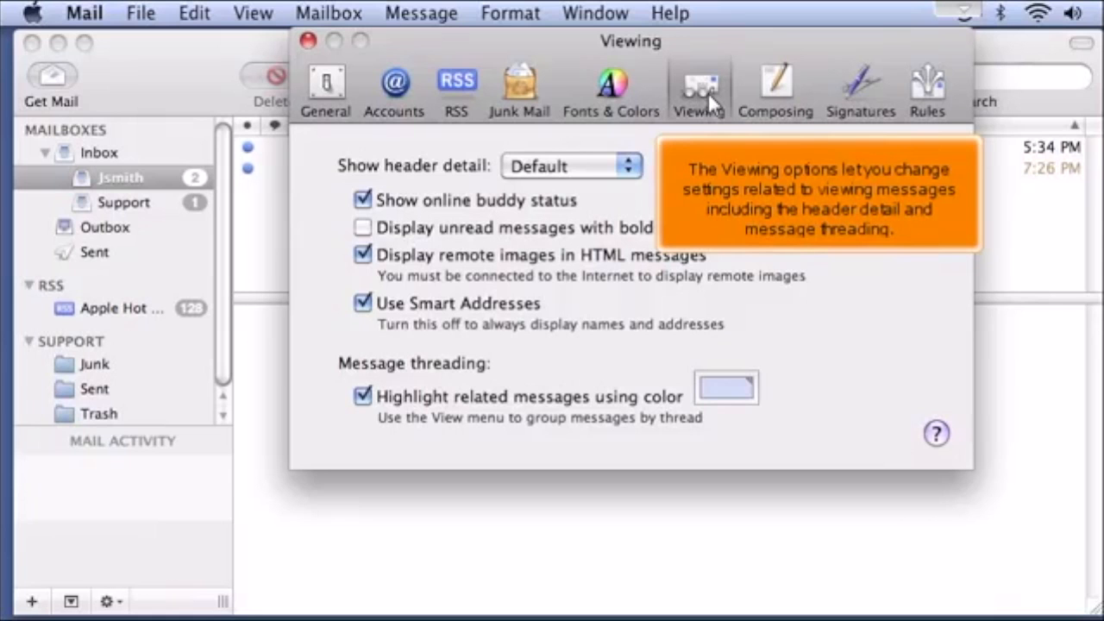
mouse_move(785, 95)
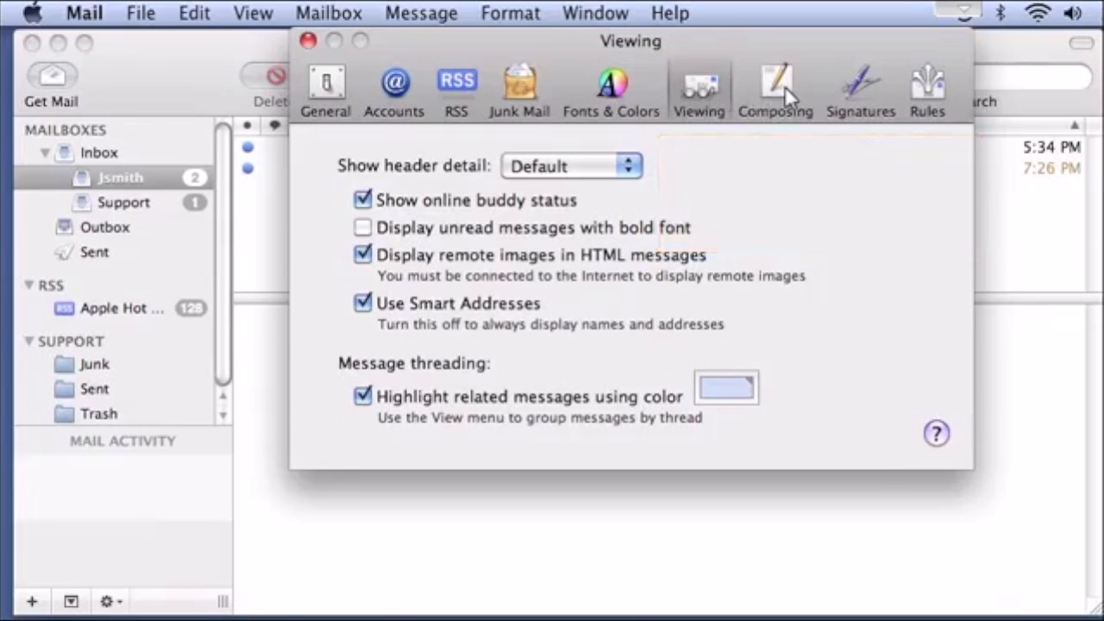
click(775, 86)
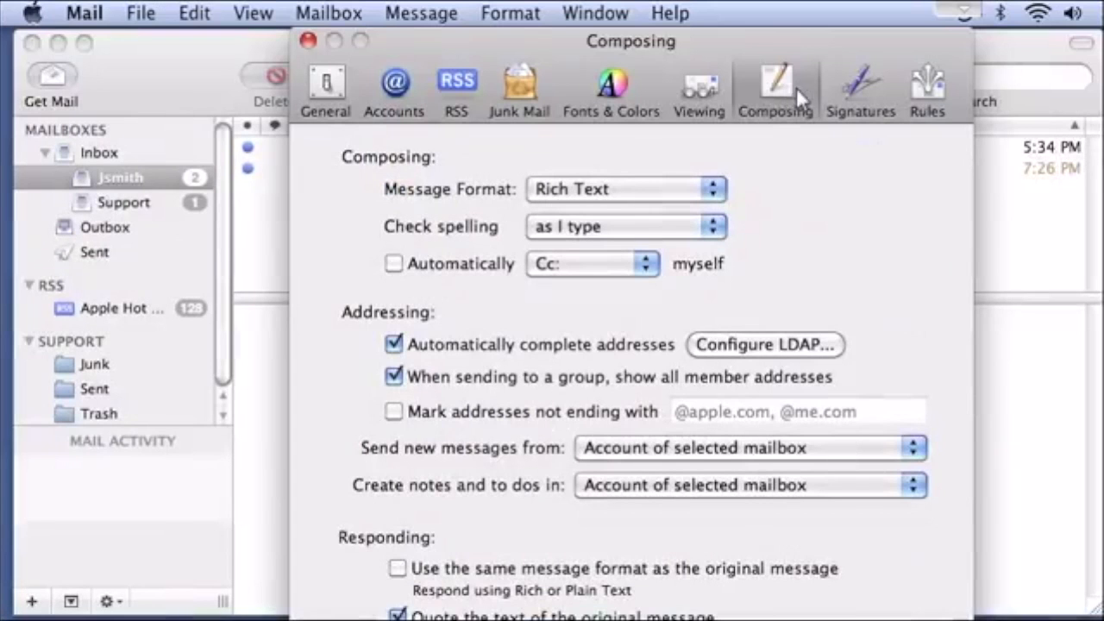
- Glance at Signatures, then land on Rules listing the active News From Apple rule
click(859, 86)
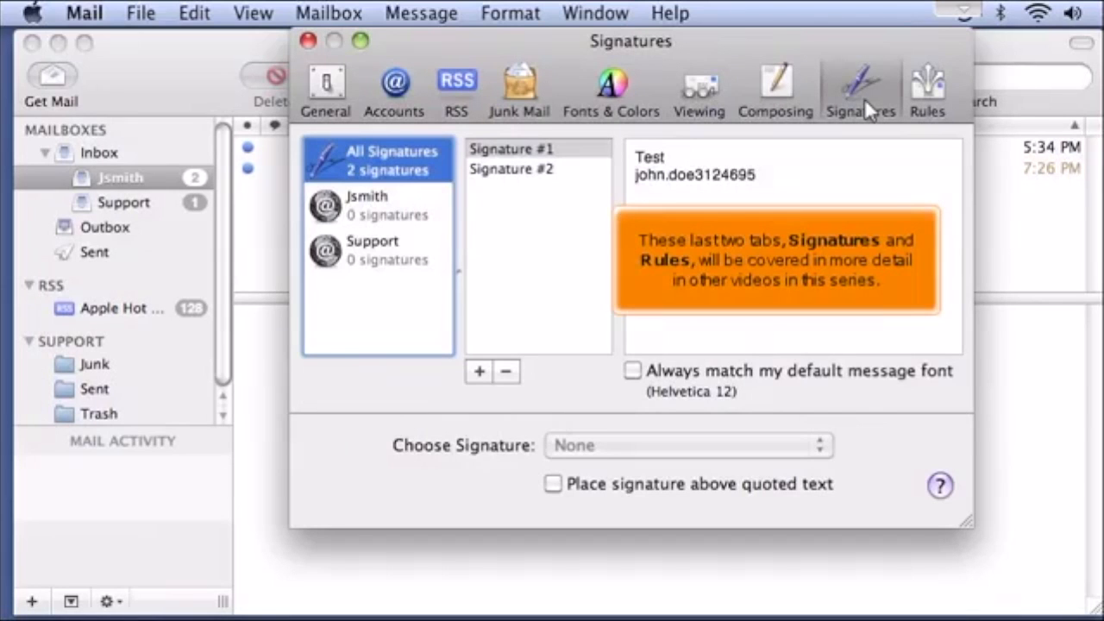
click(926, 86)
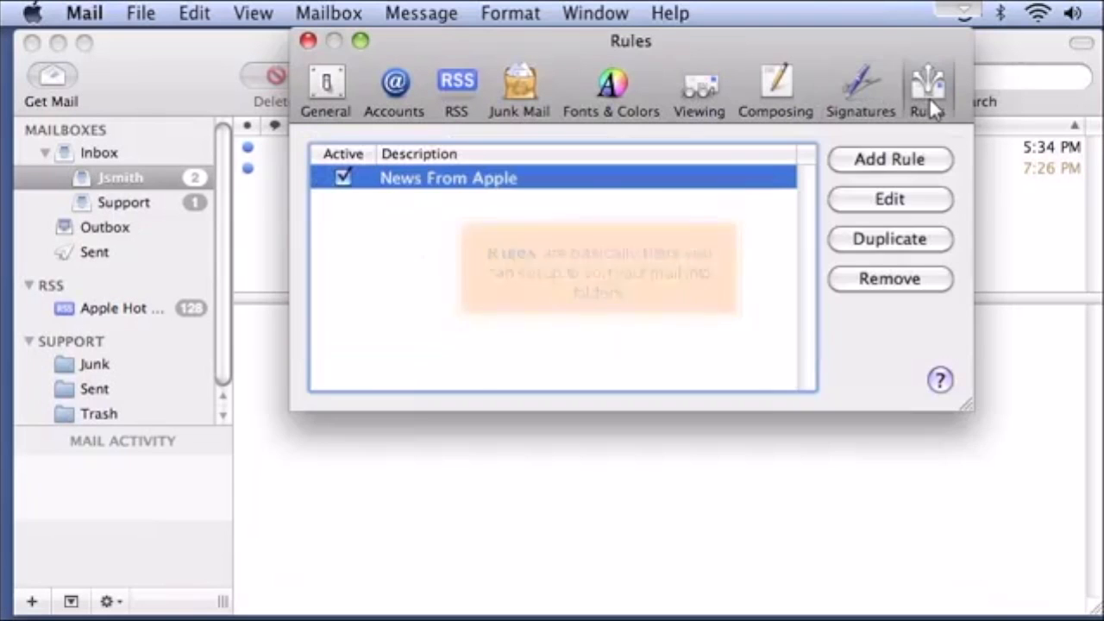